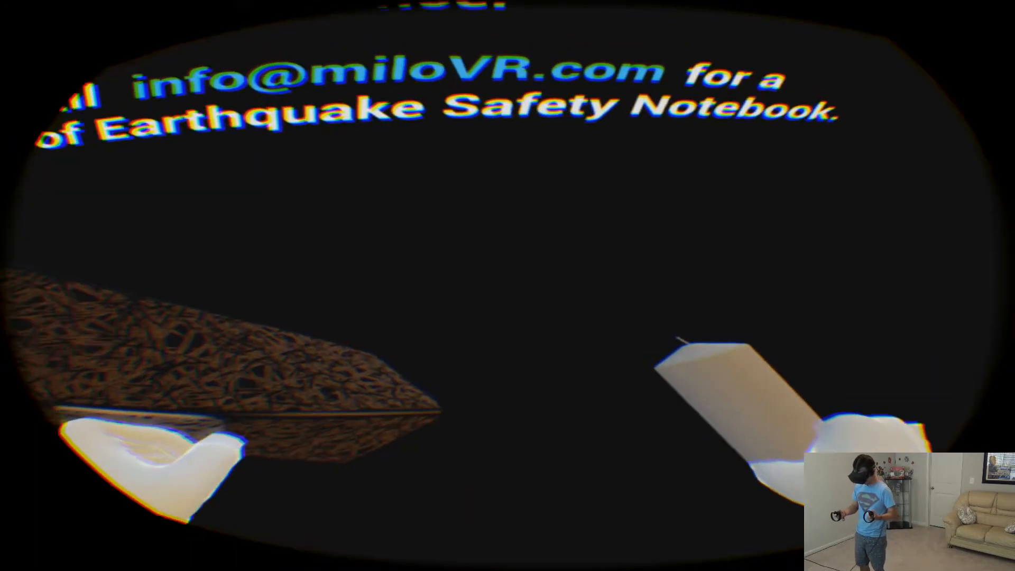
mouse_move(507, 285)
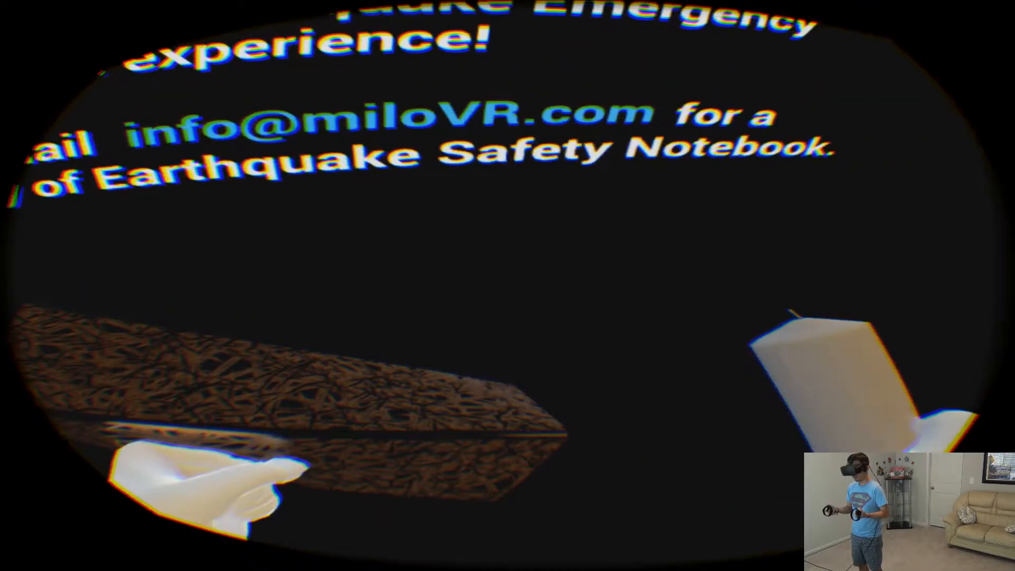